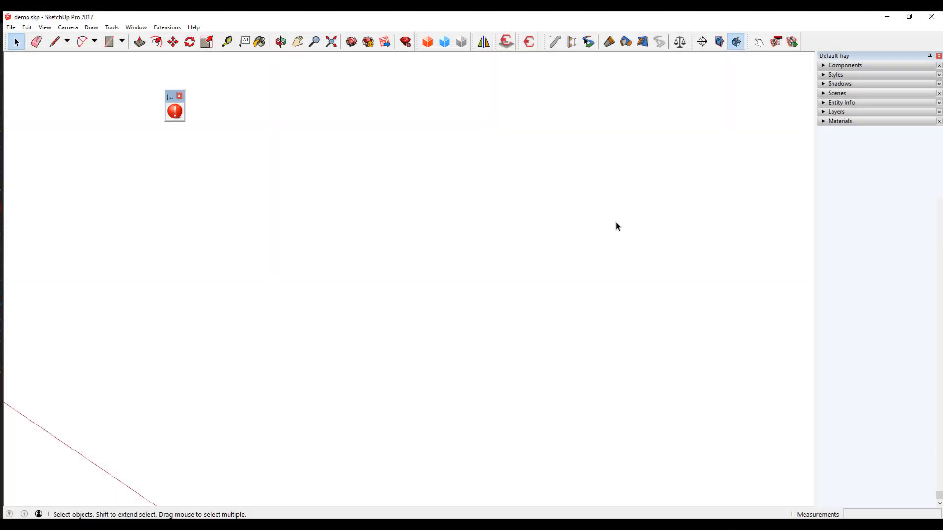
{"action": "mouse_move", "coordinate": [427, 214]}
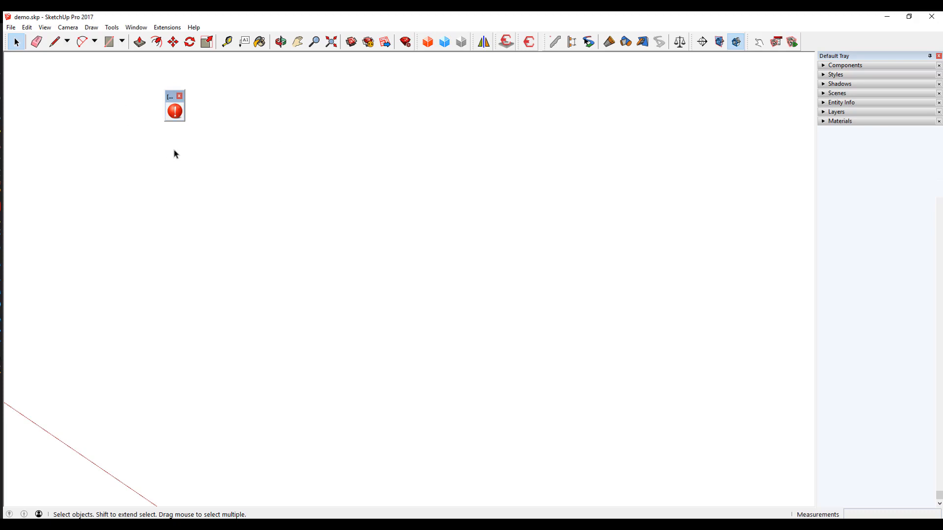
{"action": "mouse_move", "coordinate": [274, 154]}
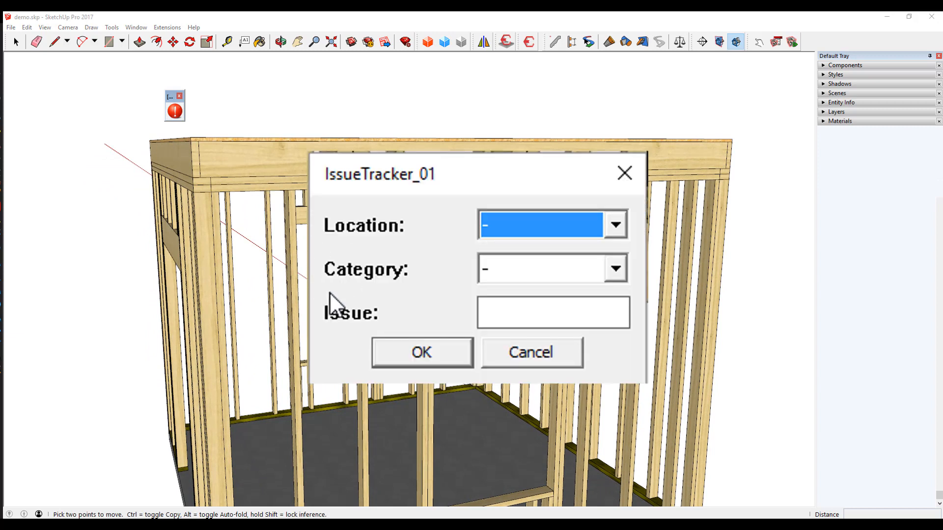
{"action": "mouse_move", "coordinate": [445, 267]}
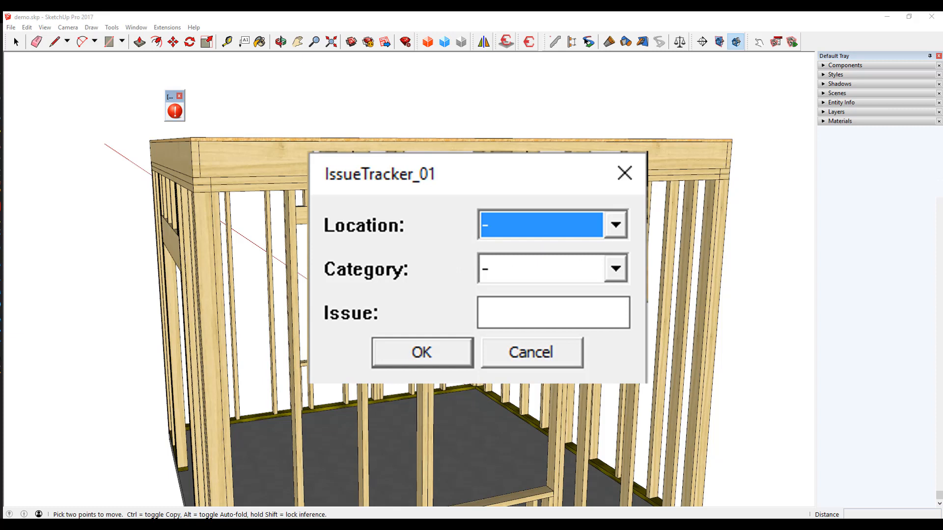
- Set the issue location to Lower_Level and the category to Header
{"action": "left_click", "coordinate": [615, 224]}
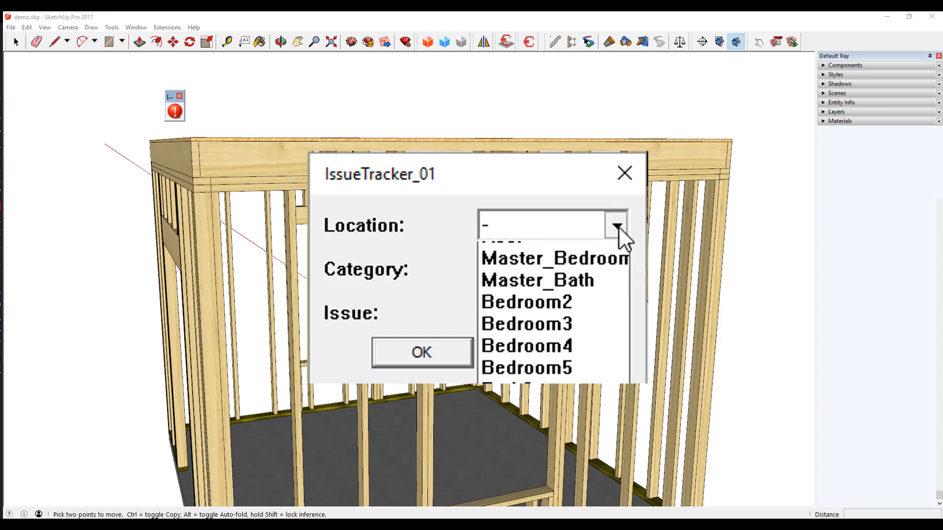
{"action": "left_click", "coordinate": [539, 225]}
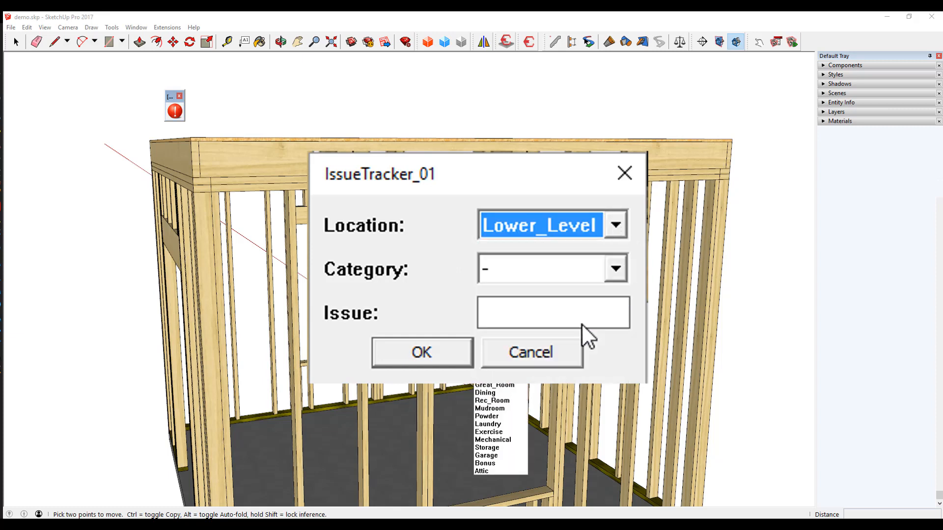
{"action": "left_click", "coordinate": [614, 225]}
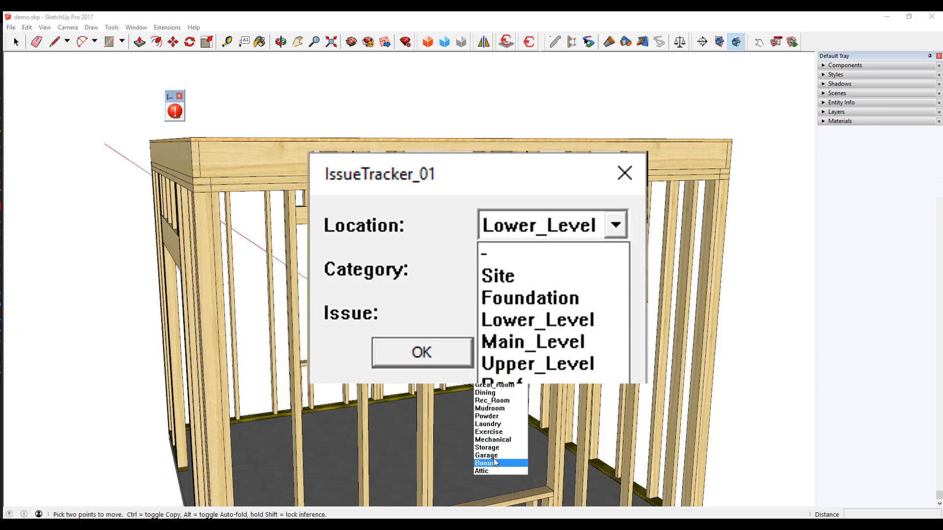
{"action": "mouse_move", "coordinate": [541, 298]}
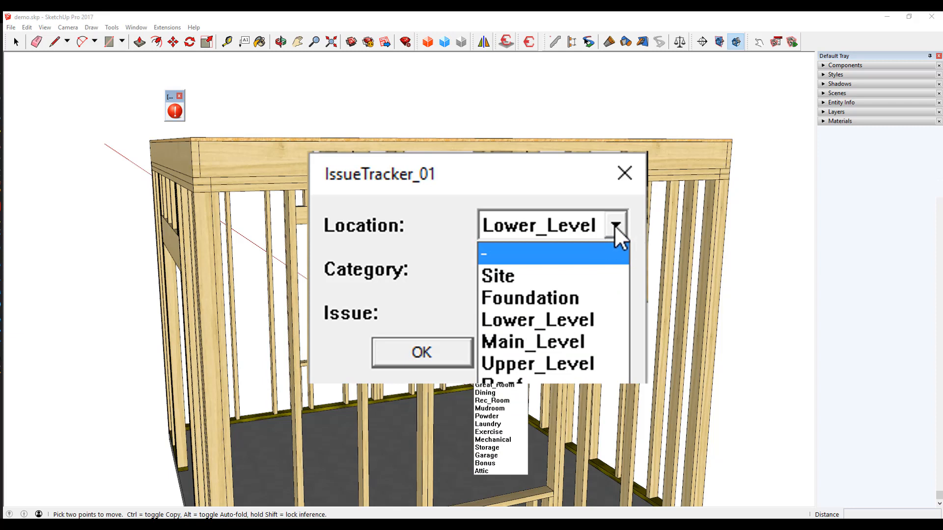
{"action": "left_click", "coordinate": [537, 319]}
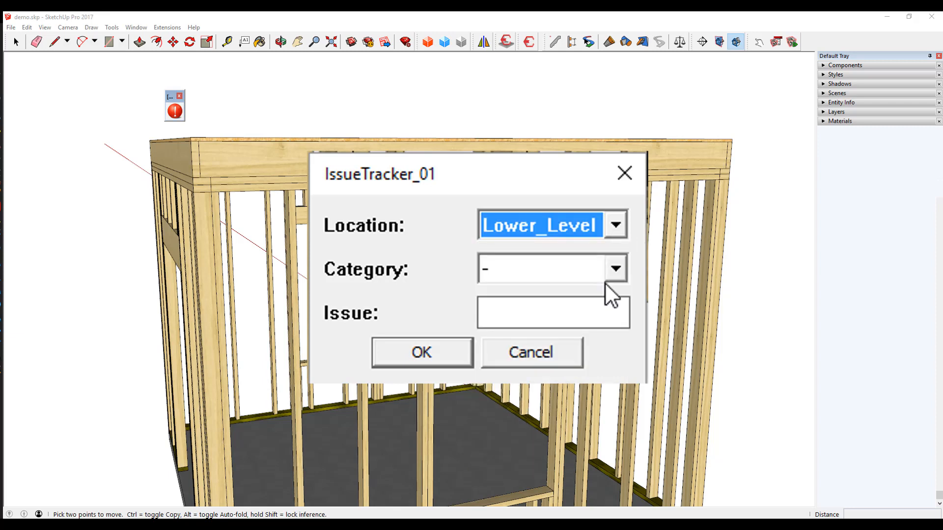
{"action": "left_click", "coordinate": [615, 269]}
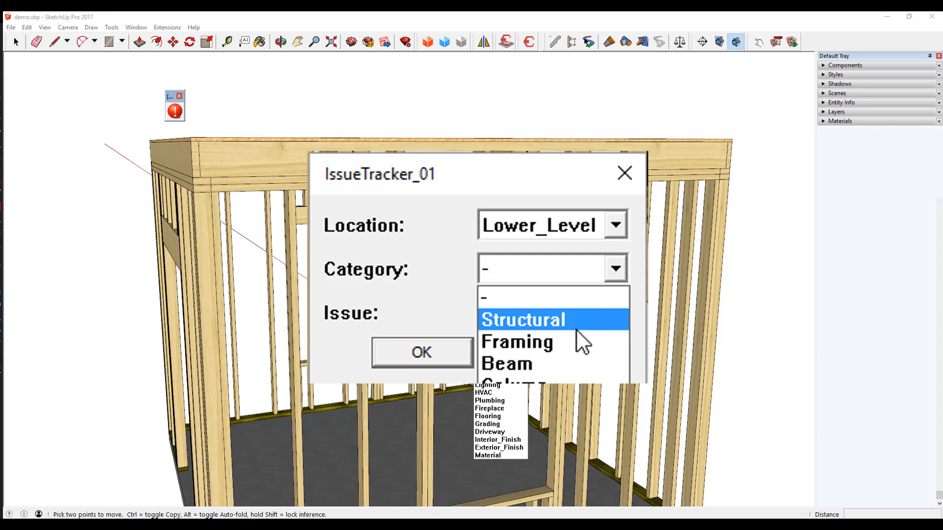
{"action": "mouse_move", "coordinate": [494, 448]}
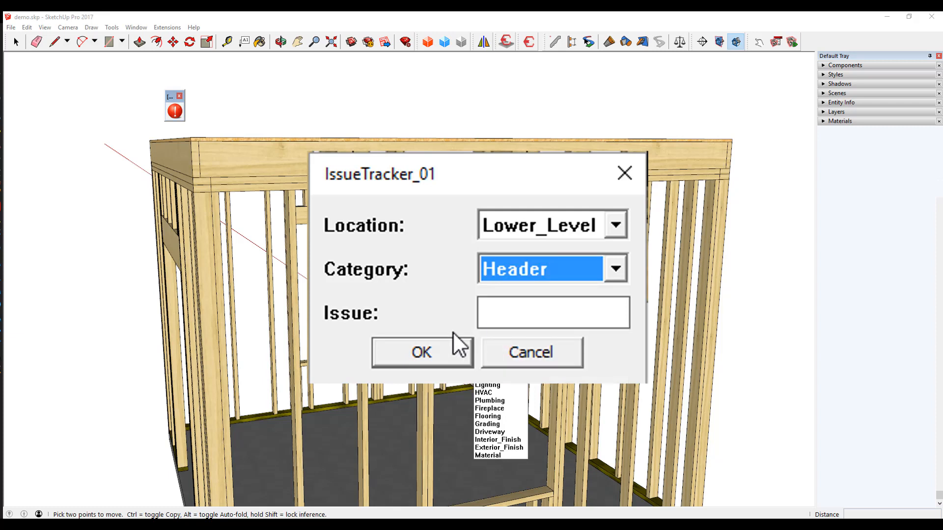
- Describe the issue as 'Change header to 2x10' and confirm to place its marker
{"action": "left_click", "coordinate": [551, 312]}
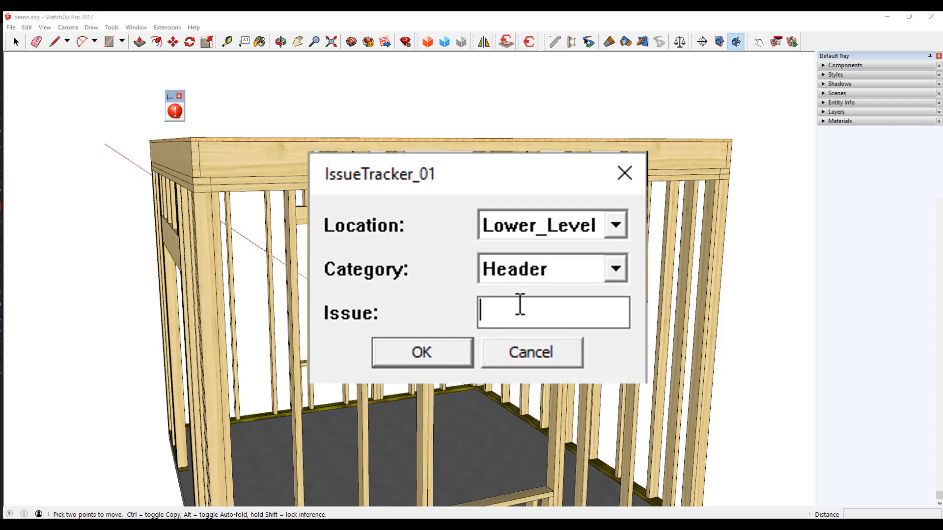
{"action": "type", "text": "Change header to"}
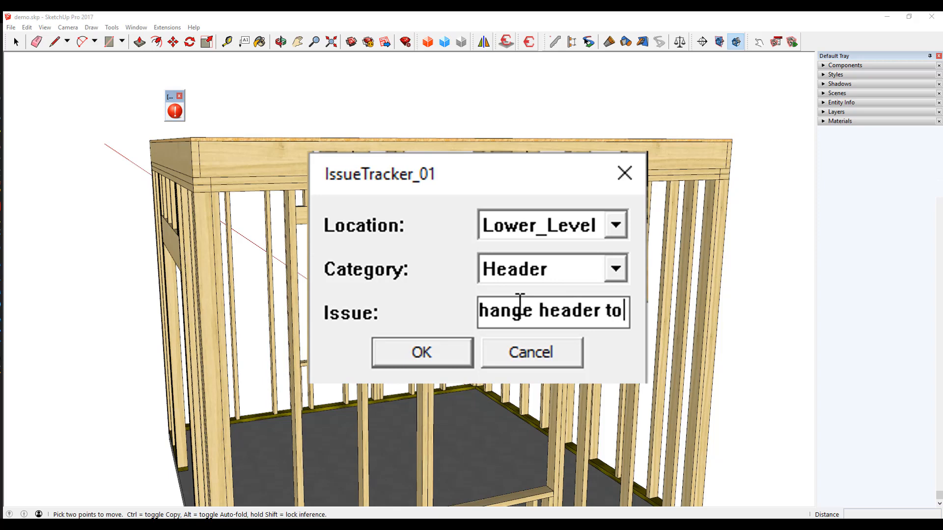
{"action": "type", "text": "2x10"}
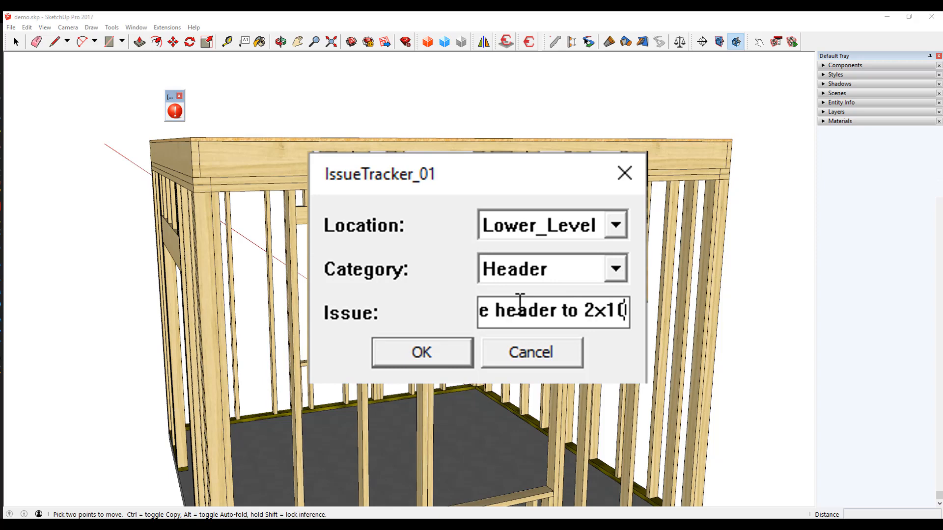
{"action": "left_click", "coordinate": [422, 351]}
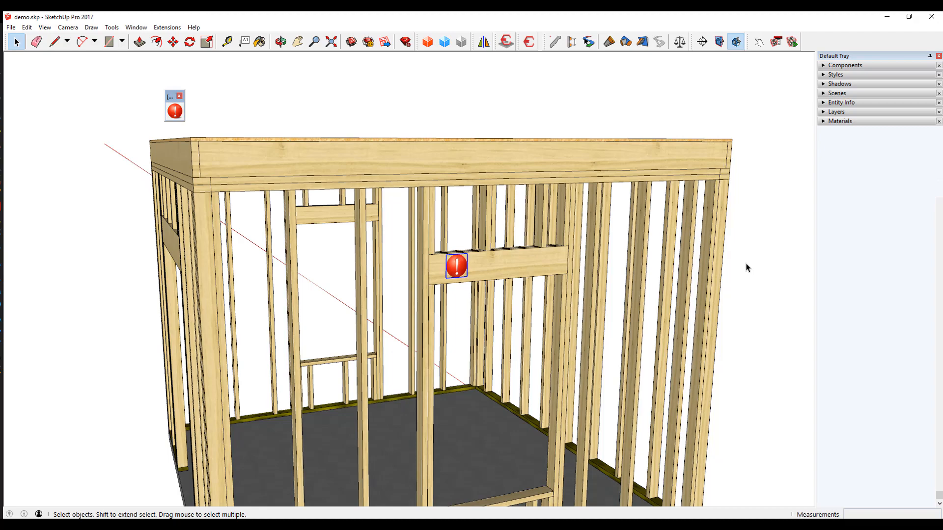
{"action": "mouse_move", "coordinate": [616, 114]}
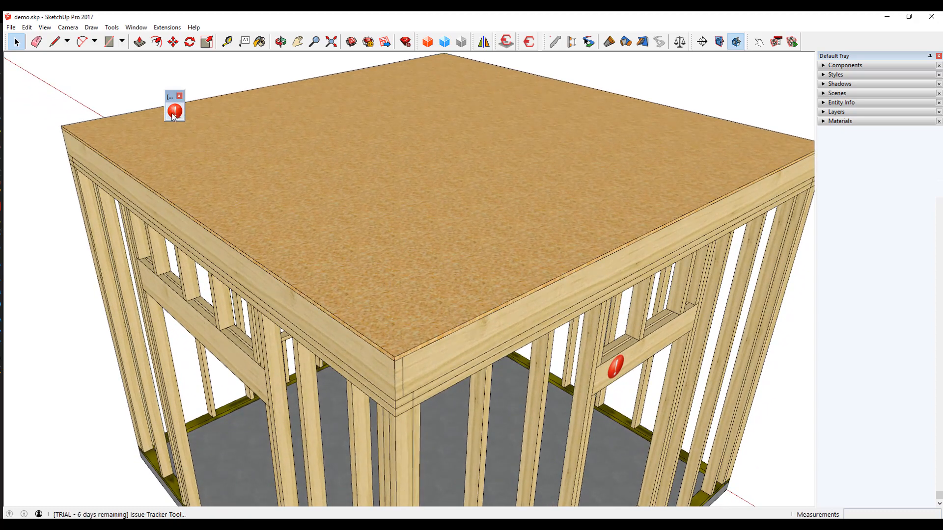
- Log a Main_Level Material issue 'Change material to Plywood' on the subfloor edge and confirm it
{"action": "left_click", "coordinate": [391, 336]}
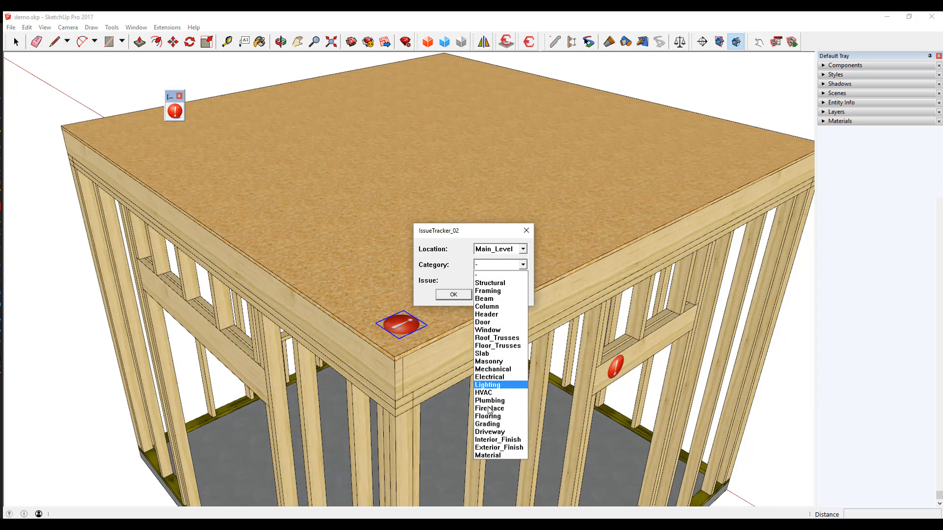
{"action": "left_click", "coordinate": [487, 455]}
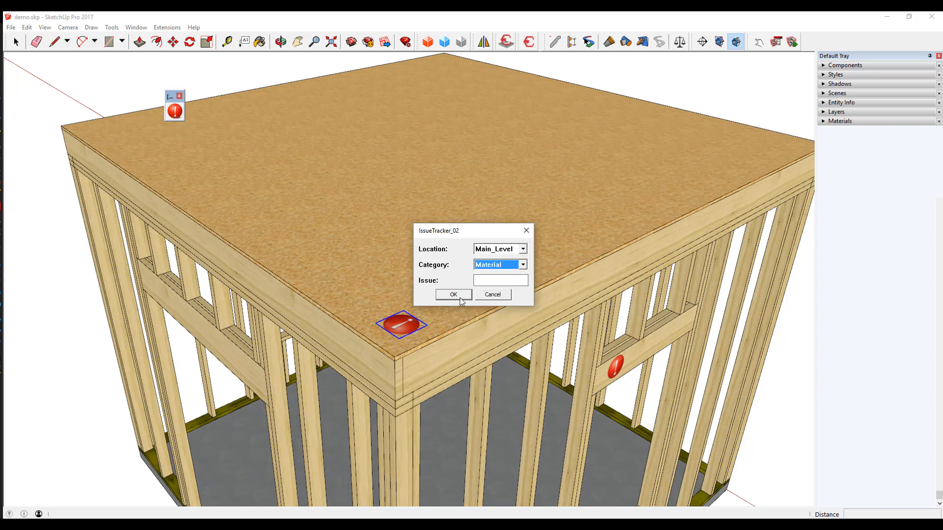
{"action": "type", "text": "C"}
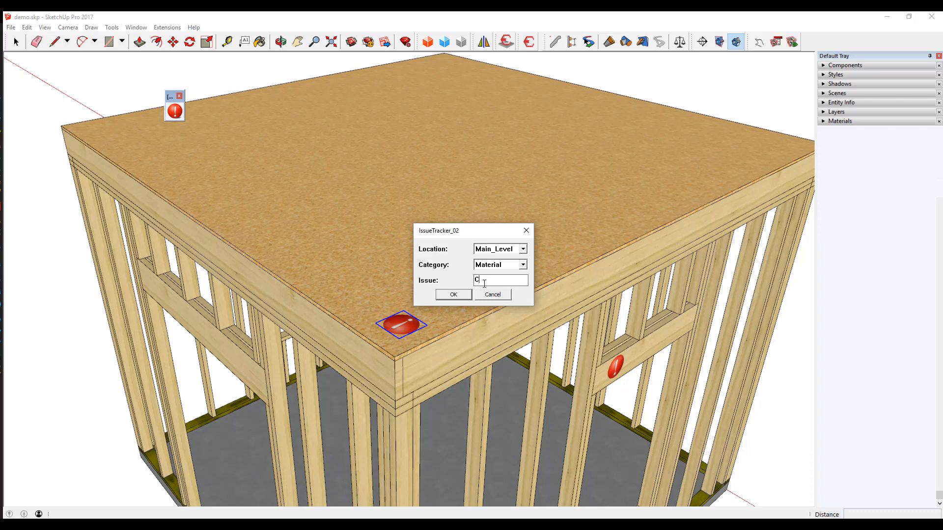
{"action": "type", "text": "hange material to"}
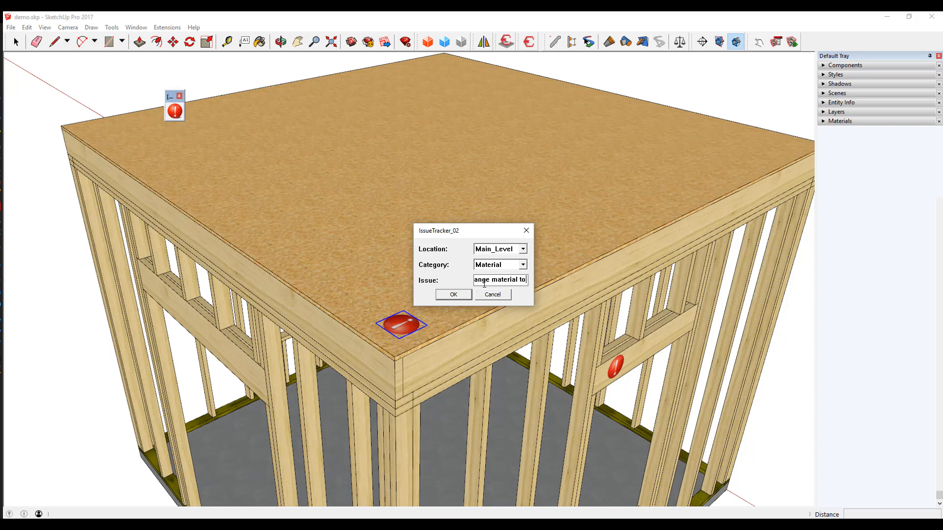
{"action": "type", "text": "Plywood"}
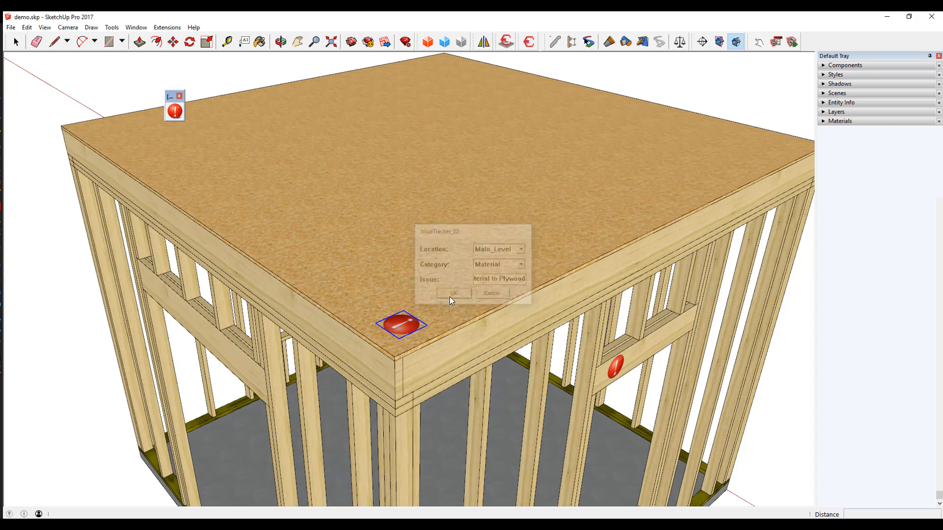
{"action": "left_click", "coordinate": [453, 293]}
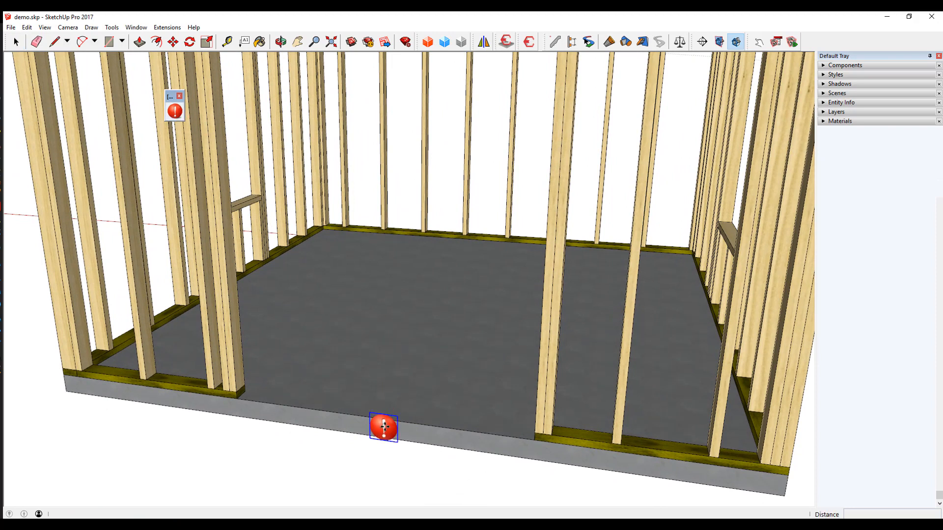
- Set location Foundation, category Slab, and describe the issue as 'Change thickness to 5"'
{"action": "left_click", "coordinate": [521, 249]}
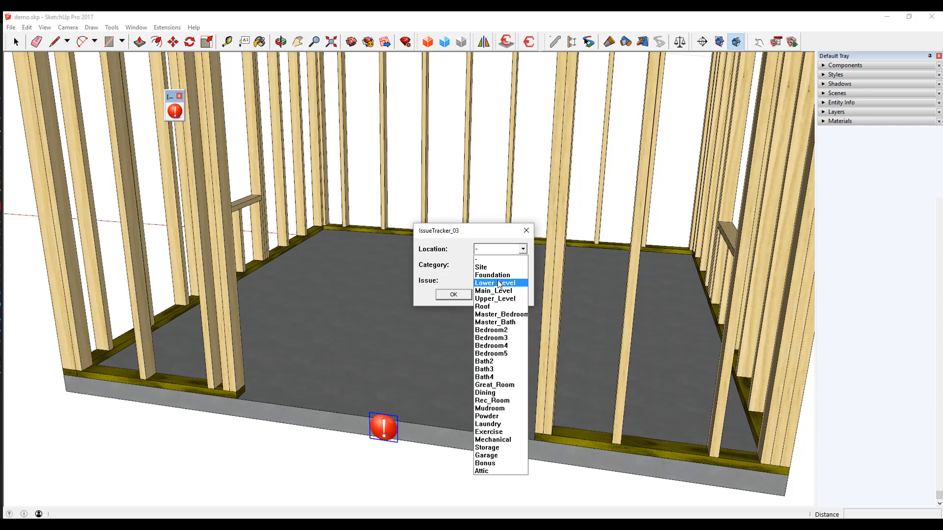
{"action": "left_click", "coordinate": [492, 275]}
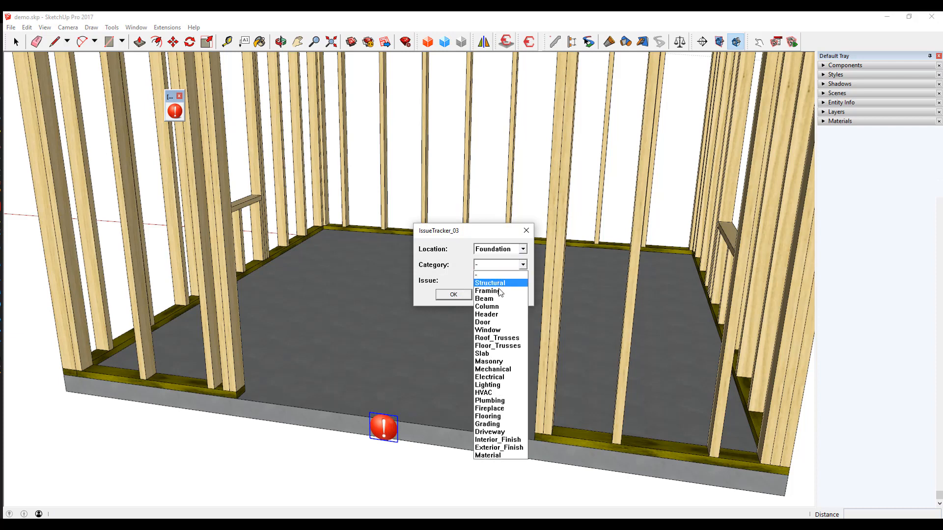
{"action": "left_click", "coordinate": [481, 353]}
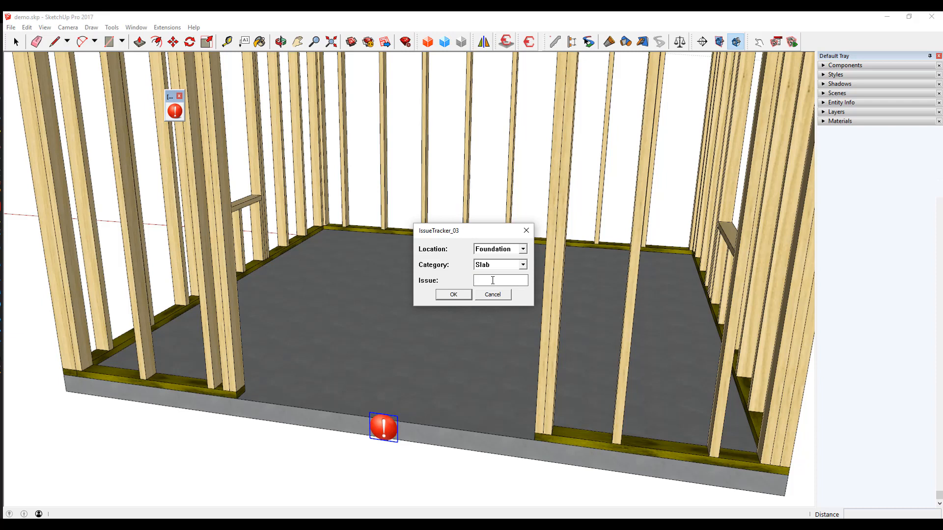
{"action": "type", "text": "C"}
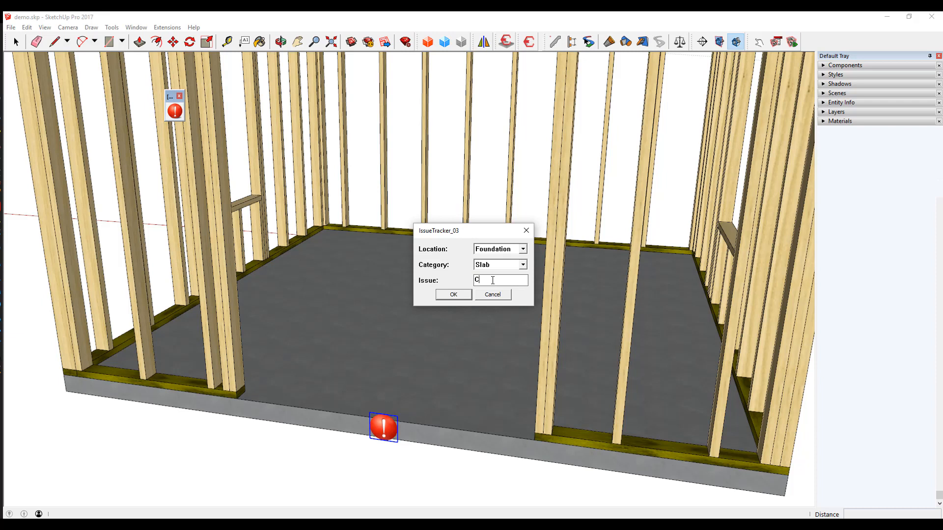
{"action": "type", "text": "hange thickness to"}
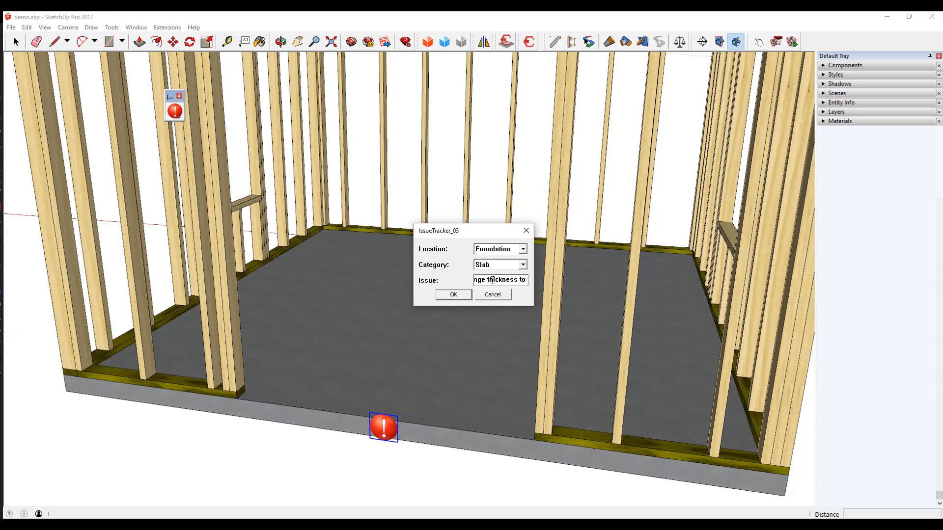
{"action": "type", "text": "5\""}
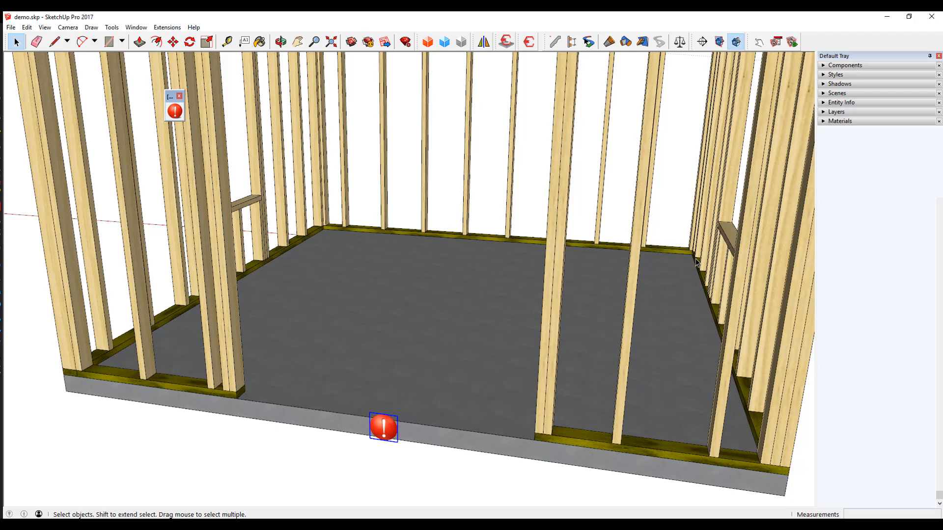
{"action": "mouse_move", "coordinate": [525, 186]}
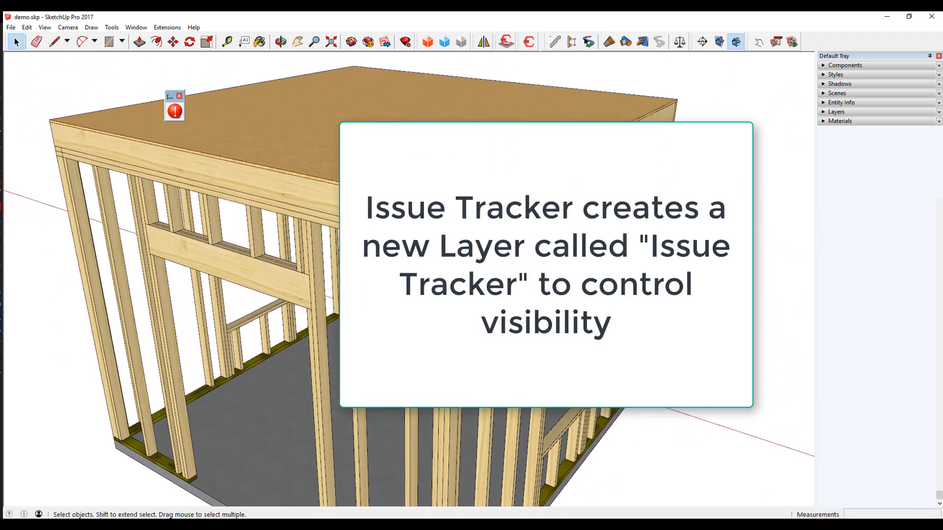
{"action": "left_click", "coordinate": [167, 27]}
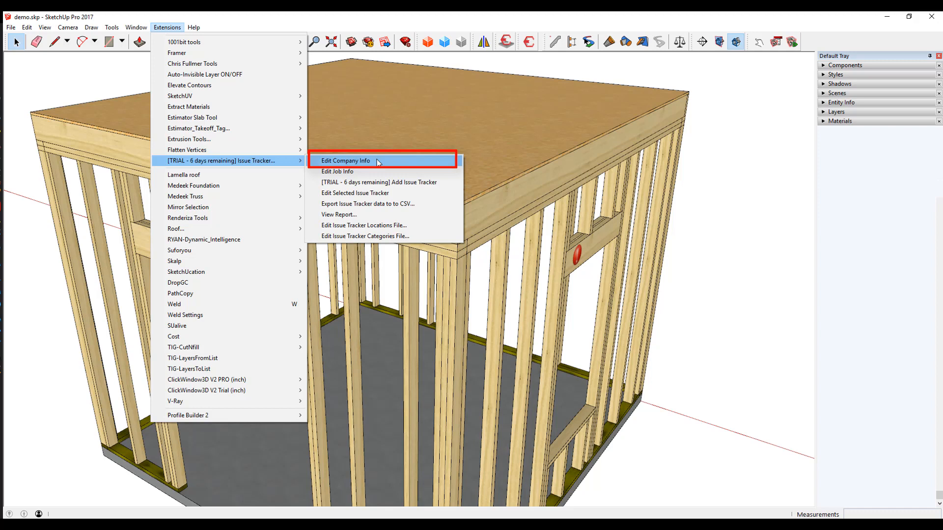
{"action": "mouse_move", "coordinate": [388, 162]}
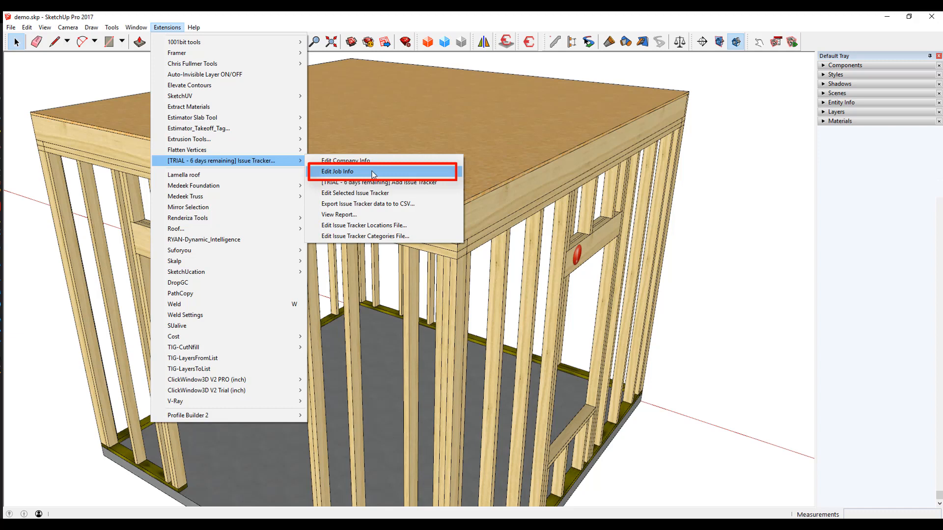
{"action": "mouse_move", "coordinate": [411, 183]}
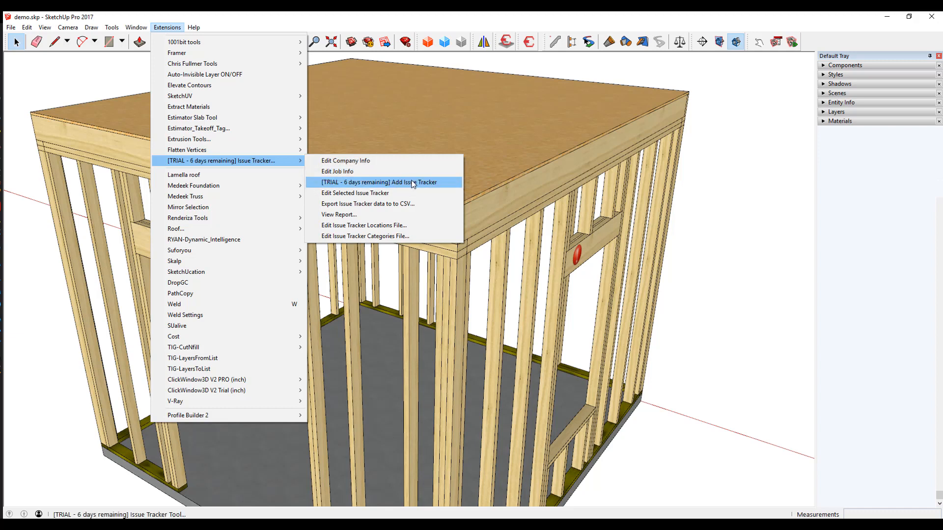
{"action": "mouse_move", "coordinate": [354, 194]}
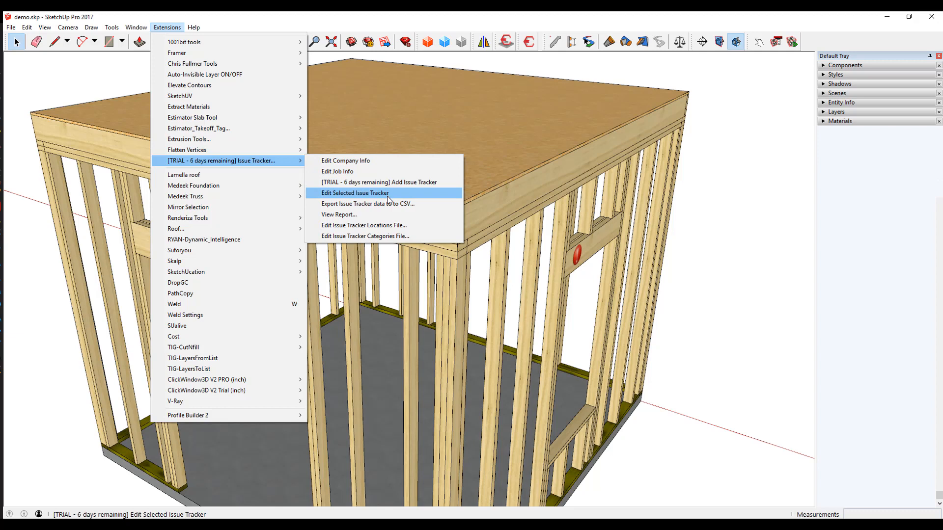
{"action": "mouse_move", "coordinate": [367, 204]}
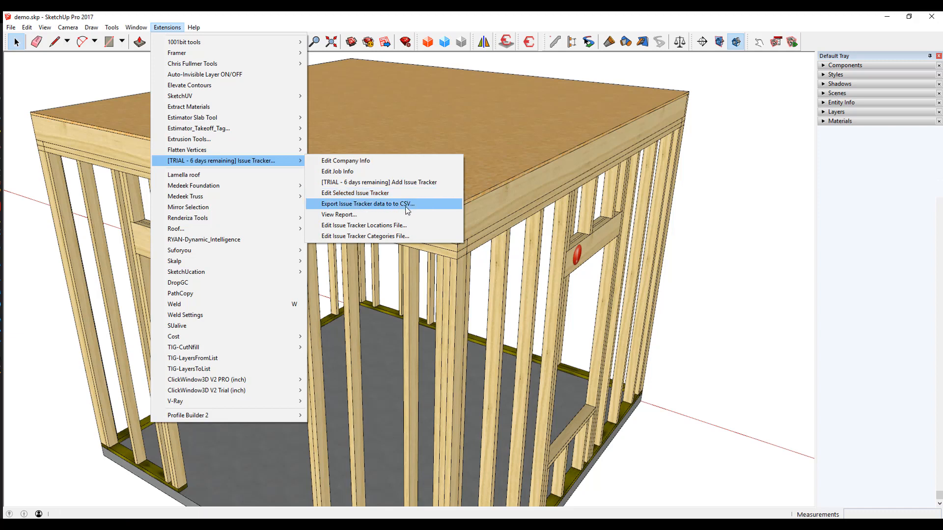
{"action": "mouse_move", "coordinate": [405, 210]}
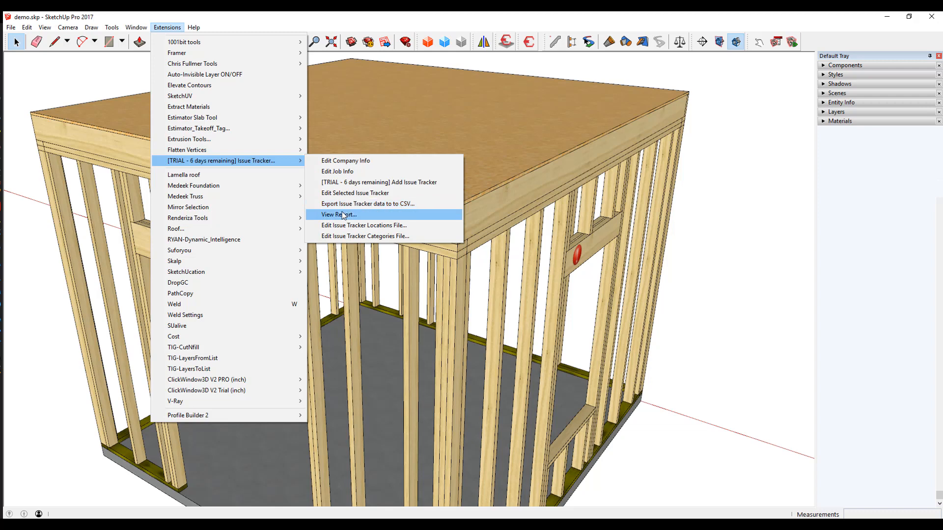
- Choose View Report to show the Issue Tracker Report in the browser
{"action": "left_click", "coordinate": [338, 215]}
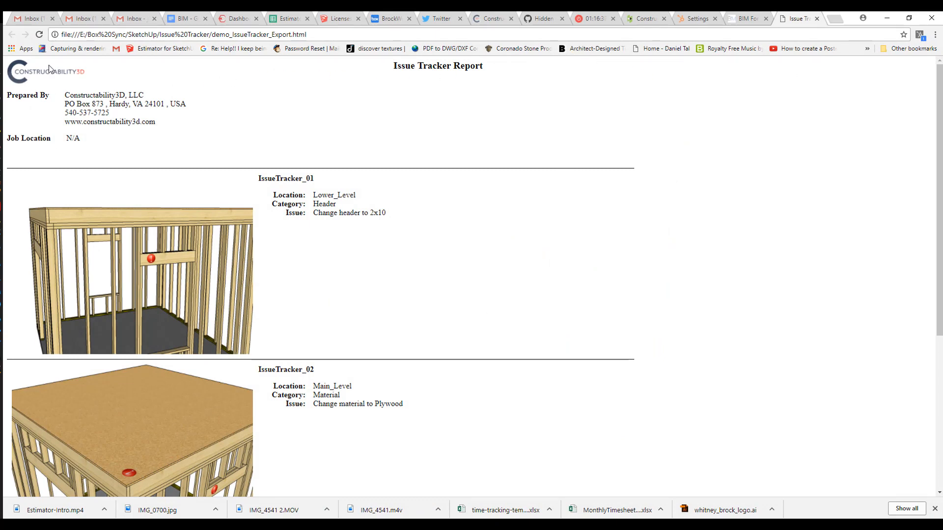
{"action": "mouse_move", "coordinate": [95, 77]}
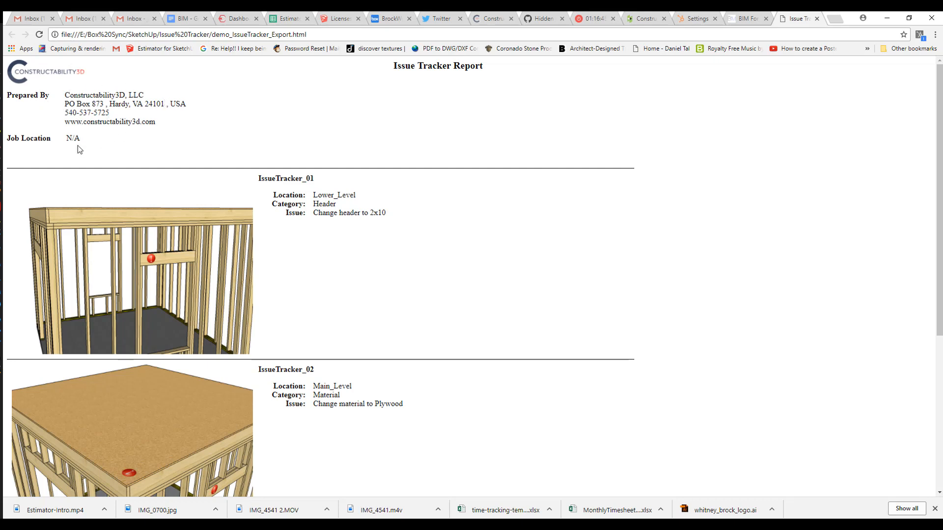
{"action": "mouse_move", "coordinate": [206, 154]}
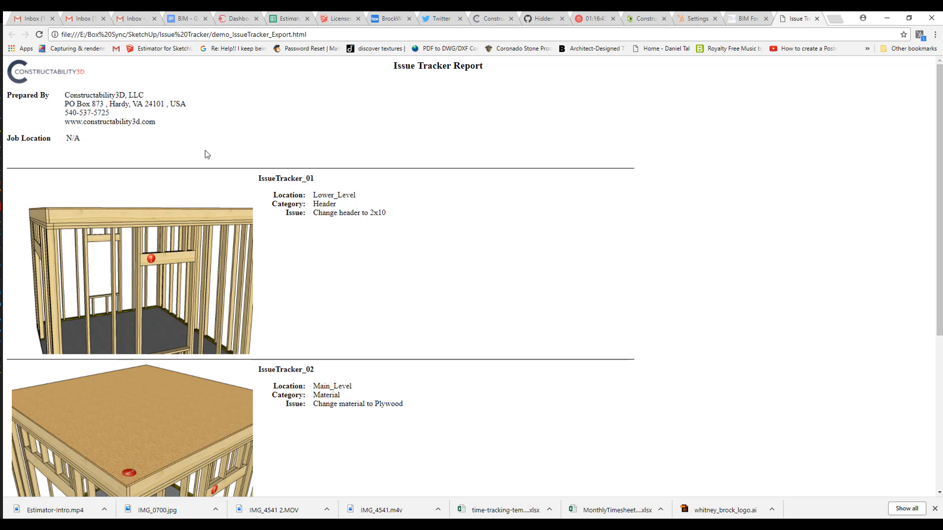
{"action": "mouse_move", "coordinate": [239, 205]}
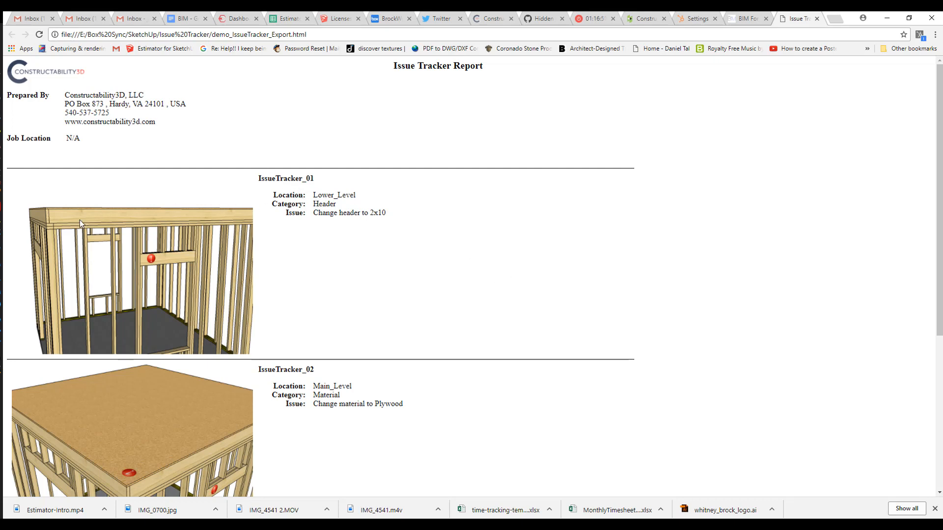
{"action": "mouse_move", "coordinate": [191, 269]}
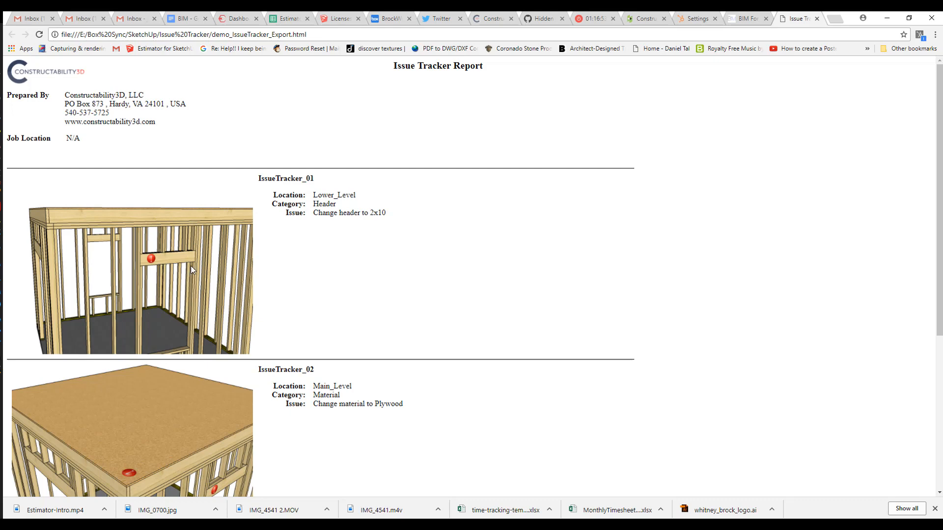
{"action": "scroll", "scroll_direction": "down", "scroll_amount": 3}
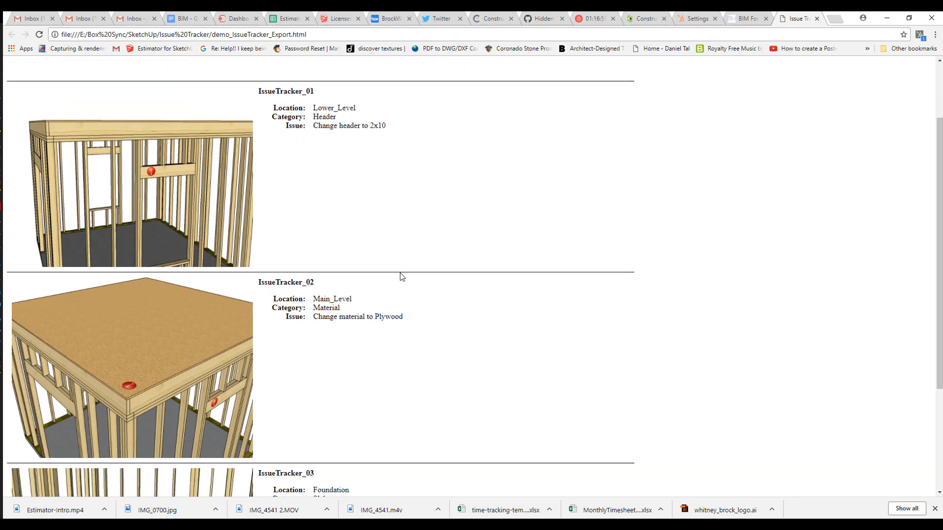
{"action": "scroll", "scroll_direction": "down", "scroll_amount": 3}
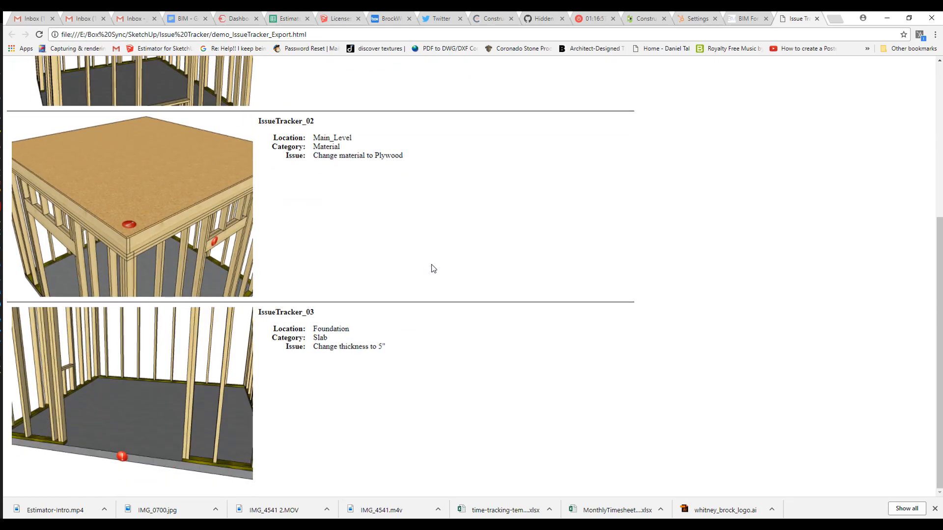
{"action": "scroll", "scroll_direction": "up", "scroll_amount": 3}
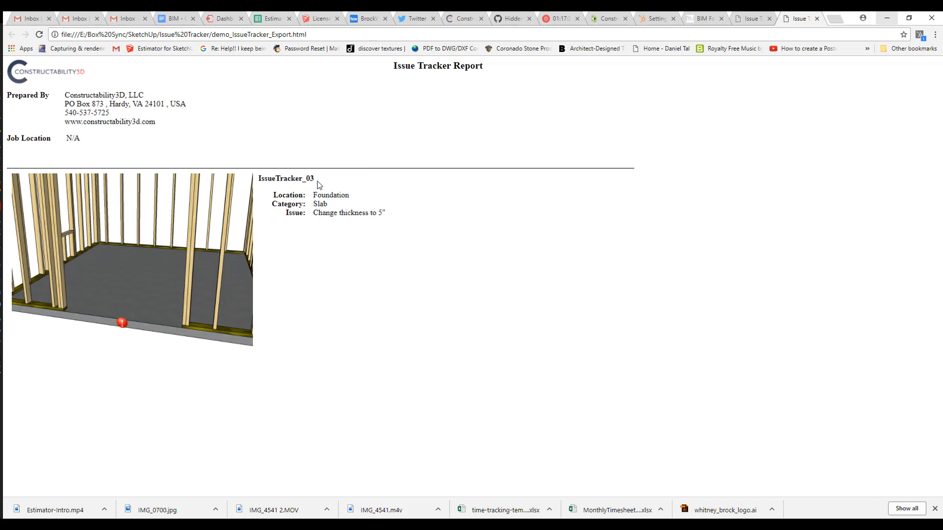
{"action": "mouse_move", "coordinate": [320, 187]}
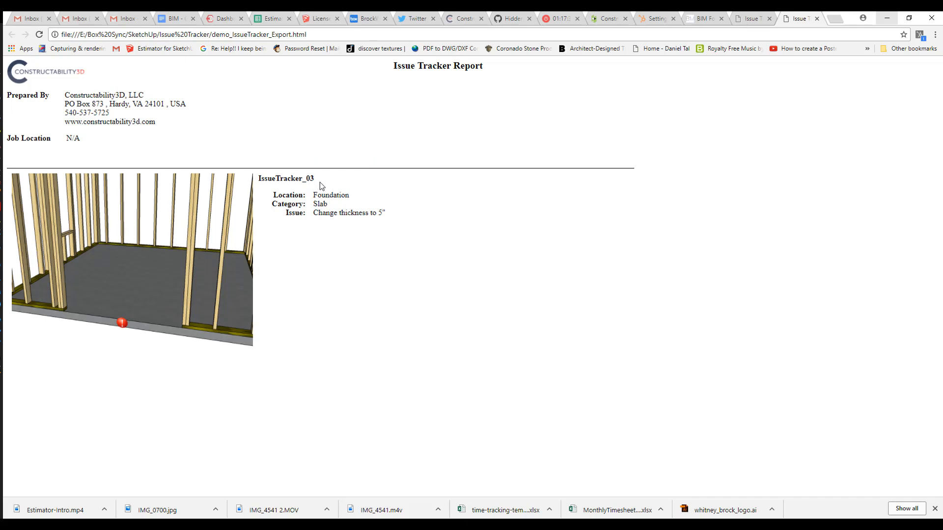
{"action": "mouse_move", "coordinate": [439, 127]}
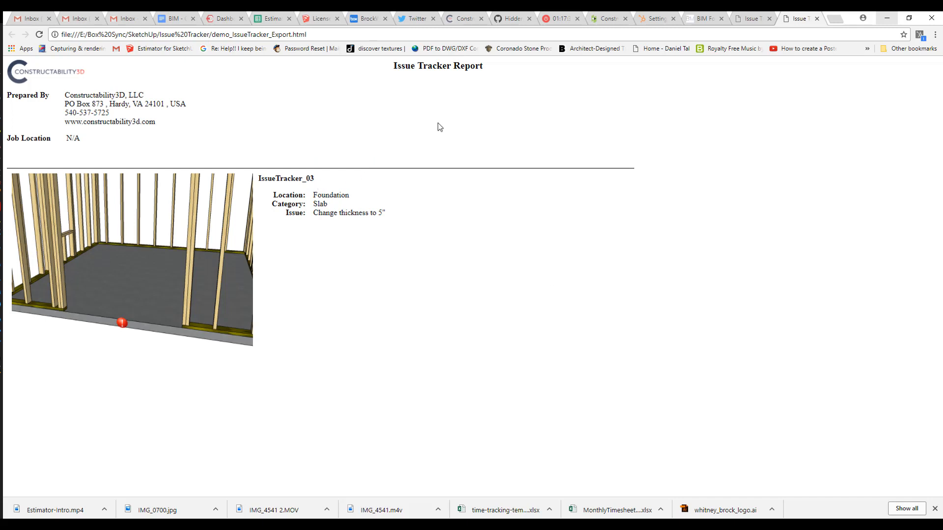
{"action": "mouse_move", "coordinate": [368, 220]}
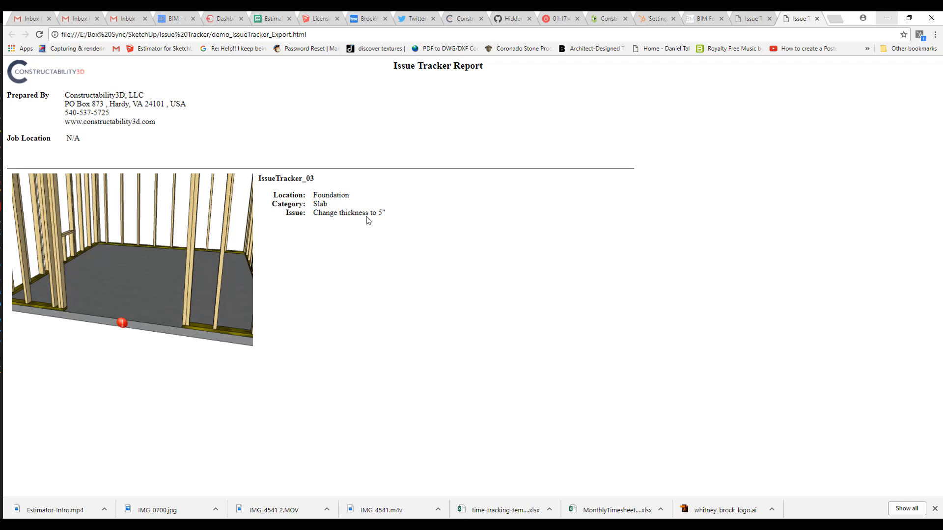
{"action": "mouse_move", "coordinate": [717, 22]}
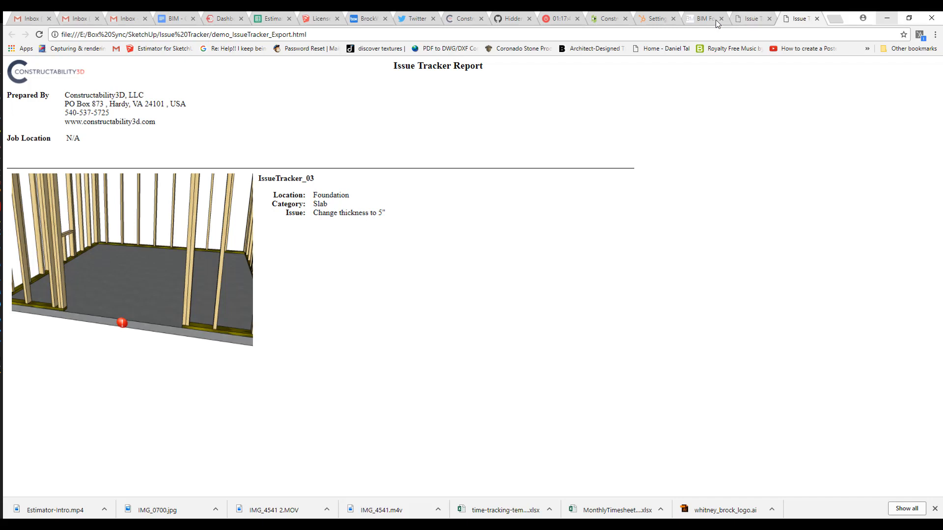